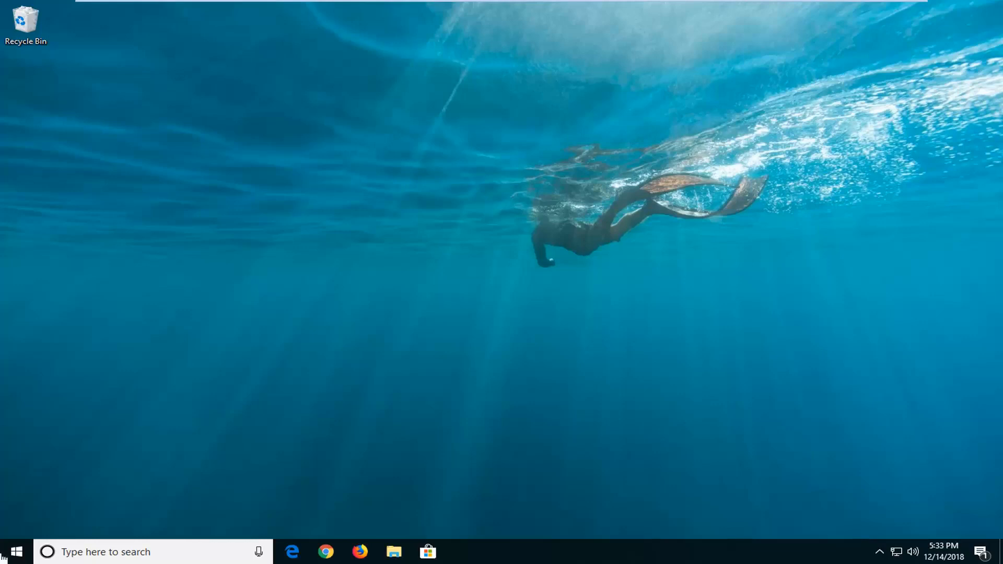
# Open the Windows 10 Start menu from the taskbar
pyautogui.click(15, 551)
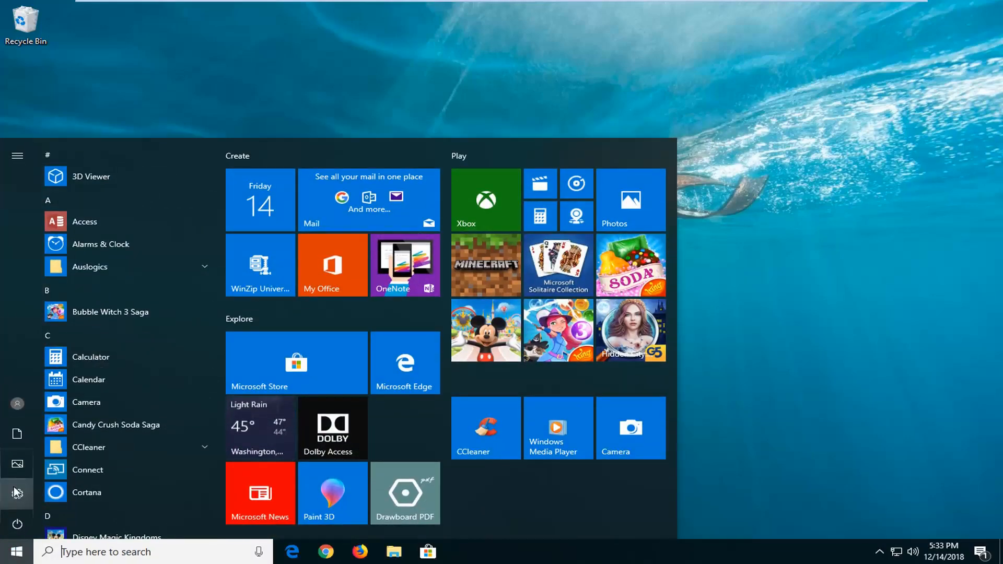
pyautogui.moveTo(17, 496)
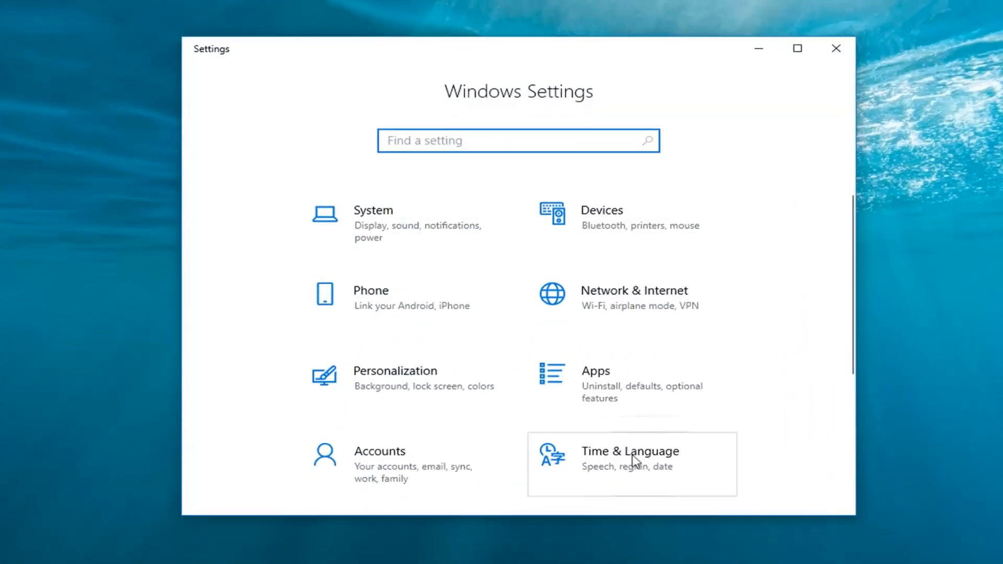
# In Time & Language date and time settings, turn Set time automatically off
pyautogui.click(630, 458)
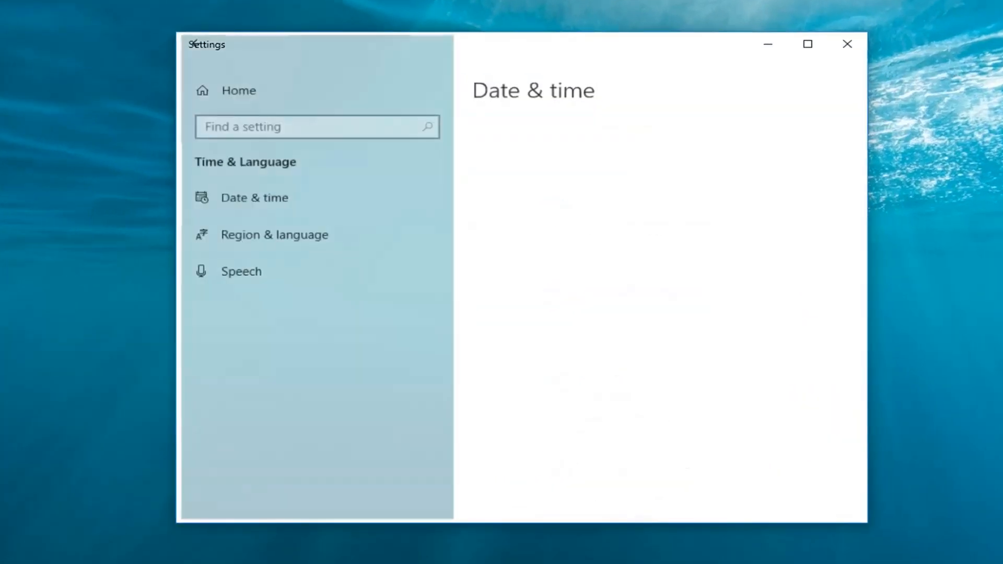
pyautogui.click(254, 197)
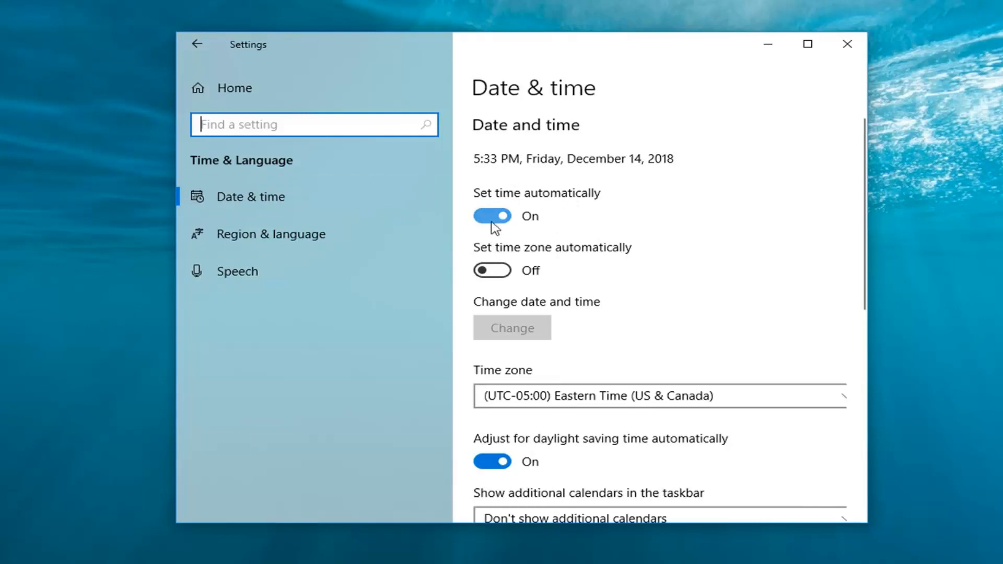
pyautogui.click(492, 215)
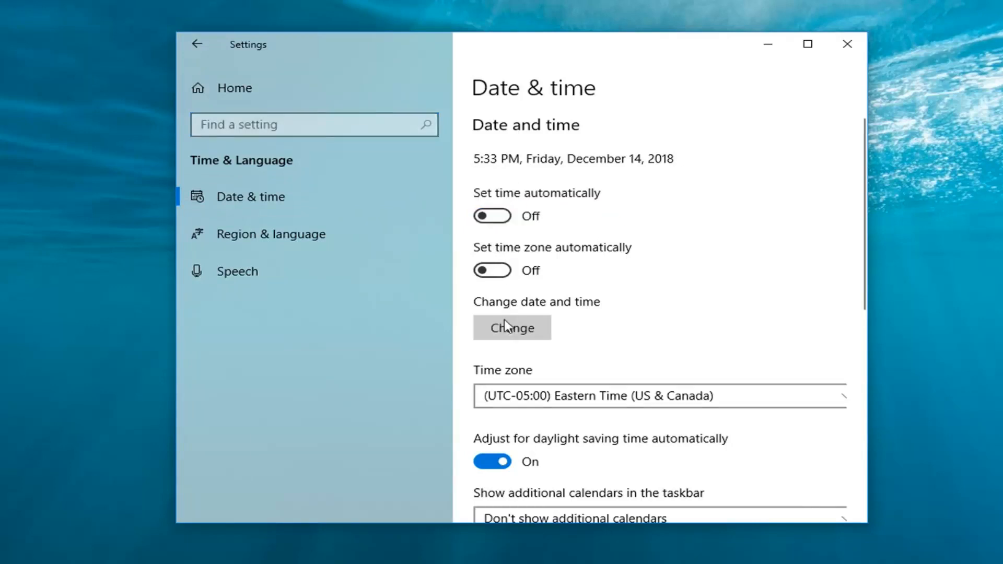
# Confirm the current date and time in the Change dialog, then close Settings
pyautogui.click(511, 328)
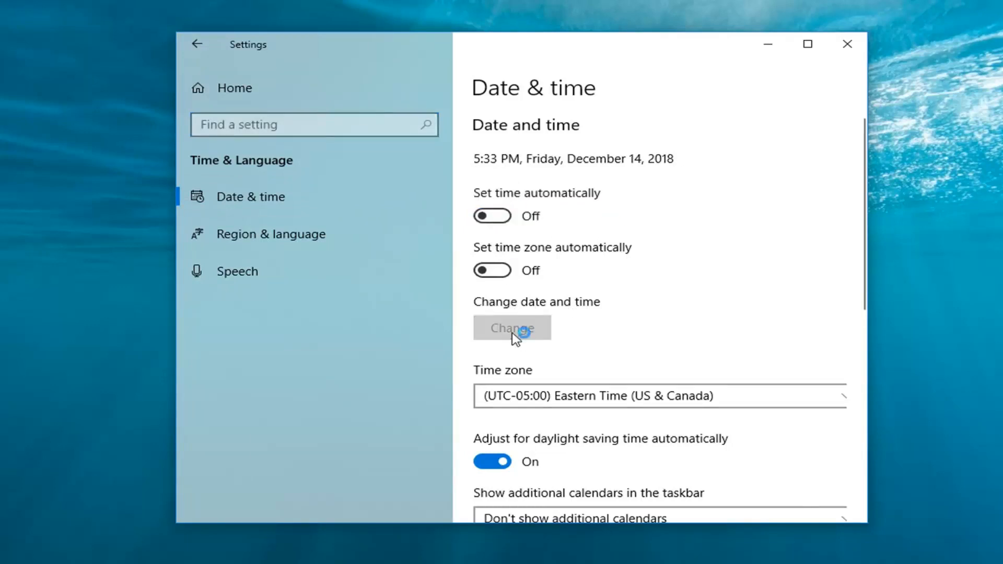
pyautogui.click(511, 328)
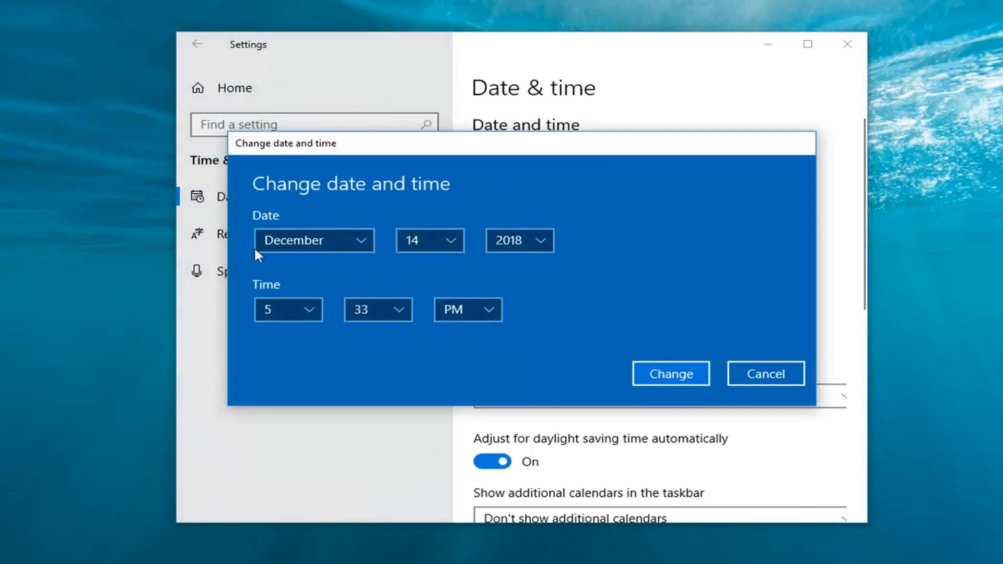
pyautogui.click(670, 374)
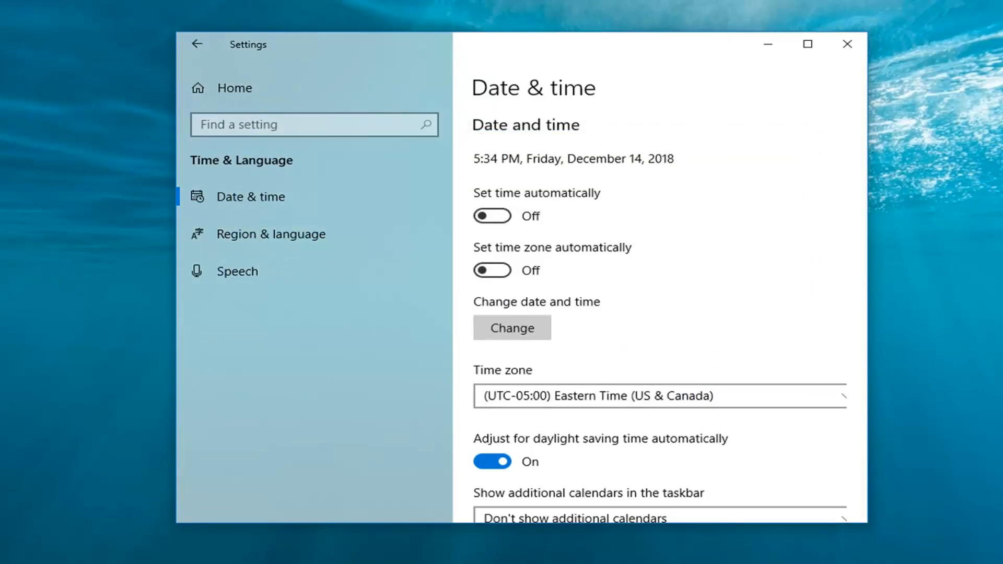
pyautogui.moveTo(847, 44)
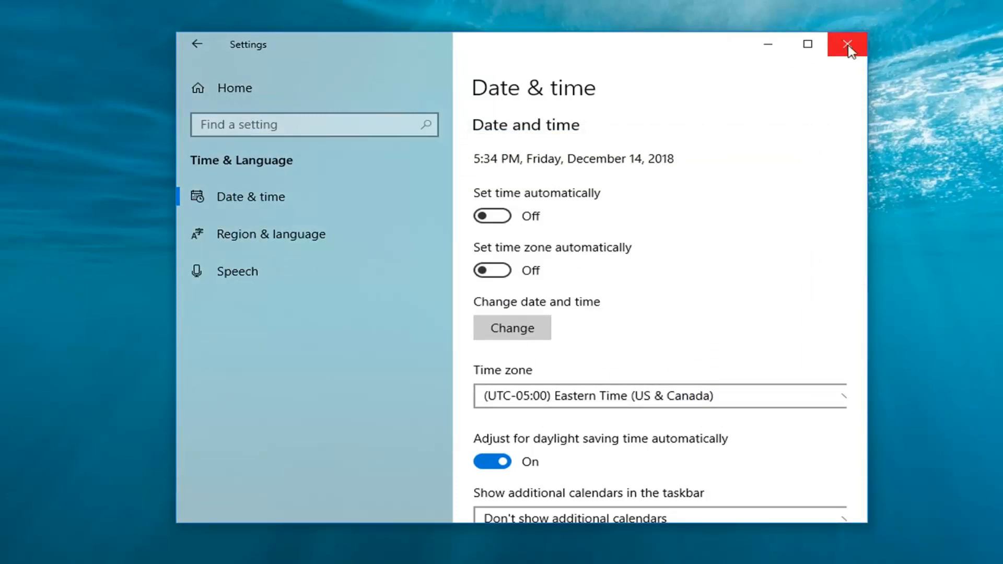
pyautogui.click(847, 45)
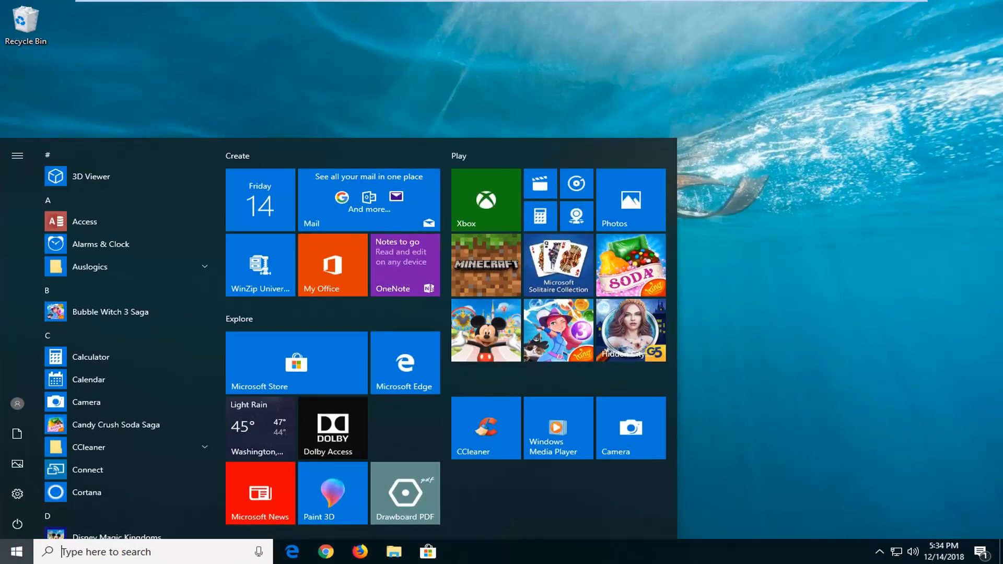
# Search the Start menu for 'services' and launch the Services desktop app
pyautogui.write('services')
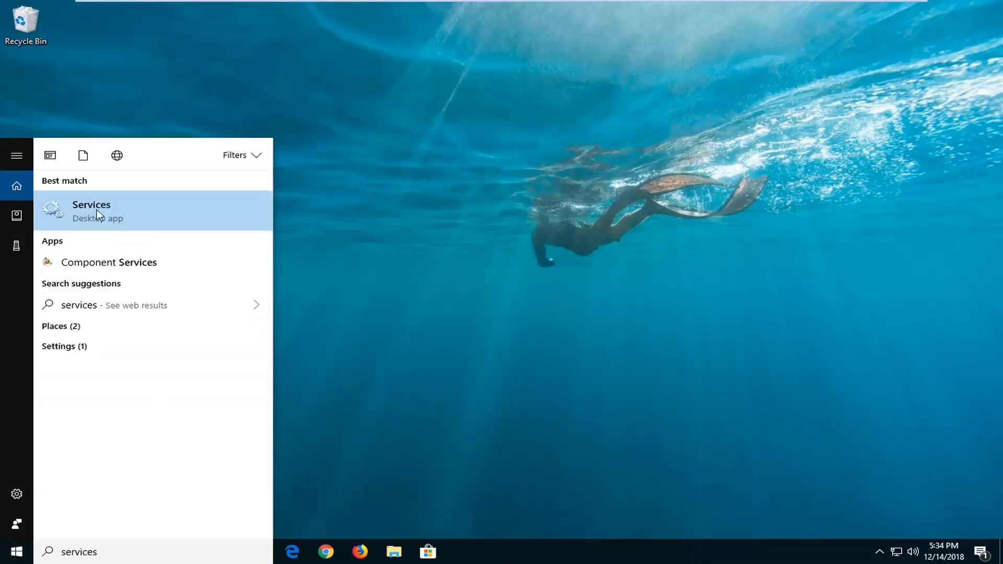
pyautogui.click(91, 210)
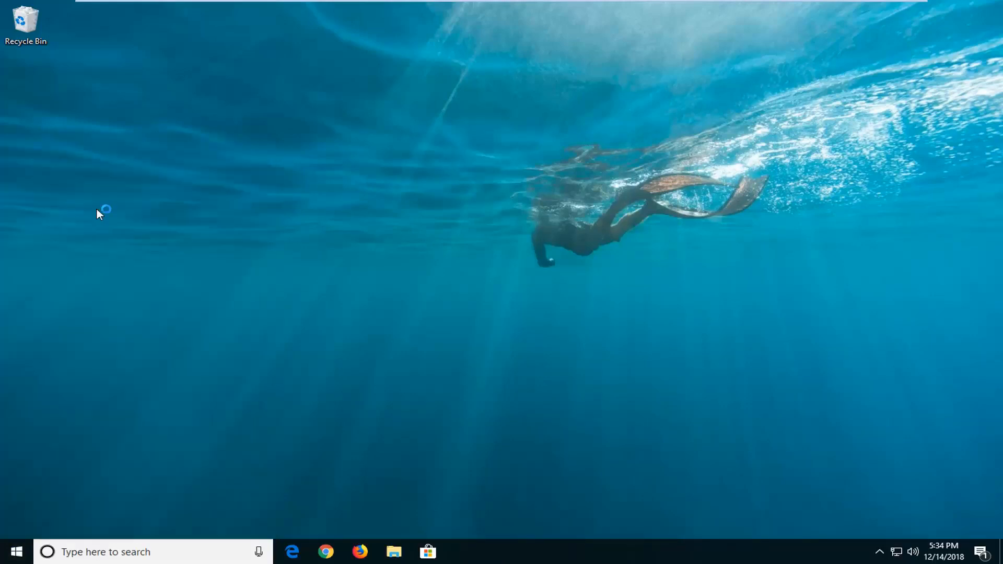
pyautogui.click(462, 552)
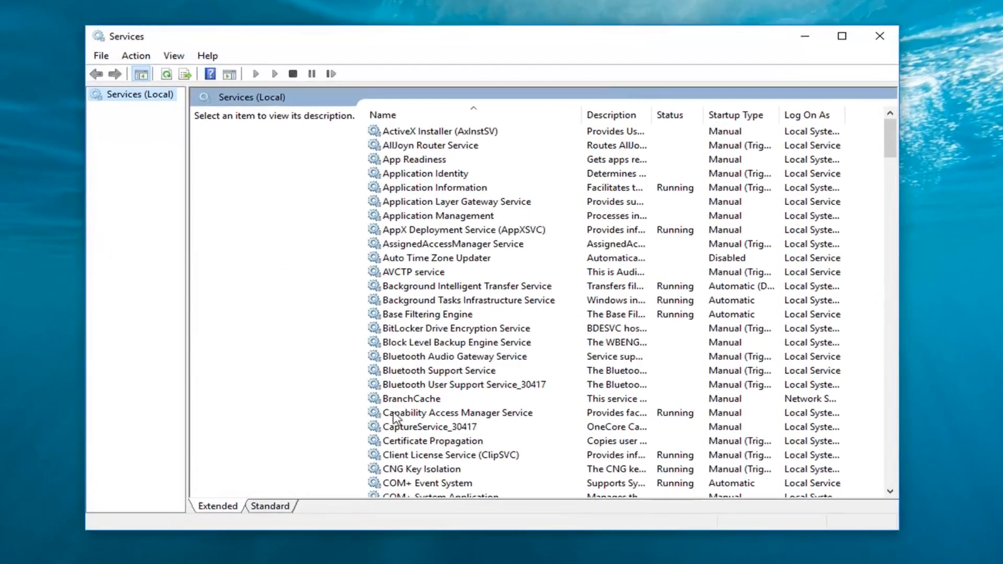
# Set the Windows Time service startup type to Automatic, apply it, and start the service
pyautogui.scroll(-3)
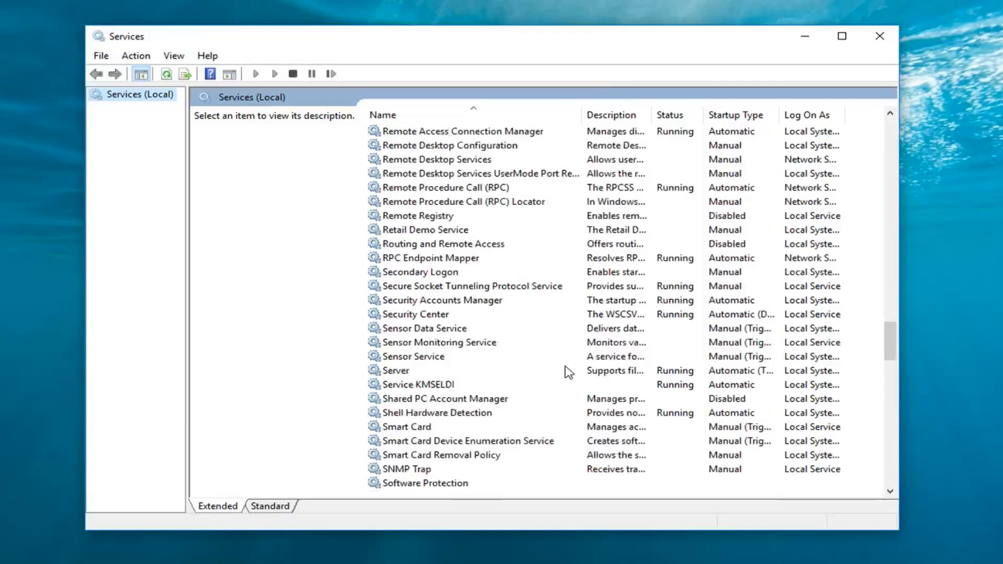
pyautogui.scroll(-3)
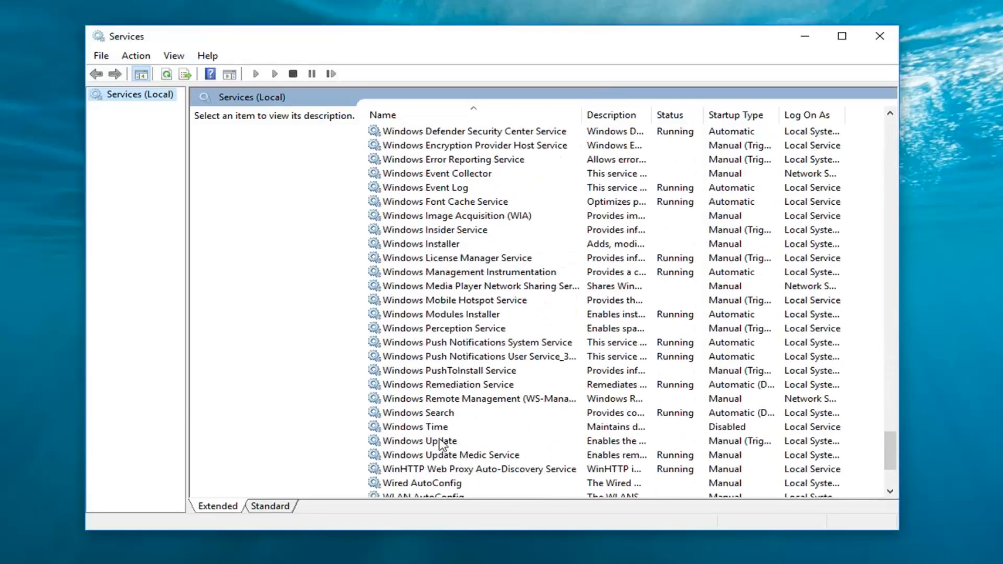
pyautogui.click(419, 427)
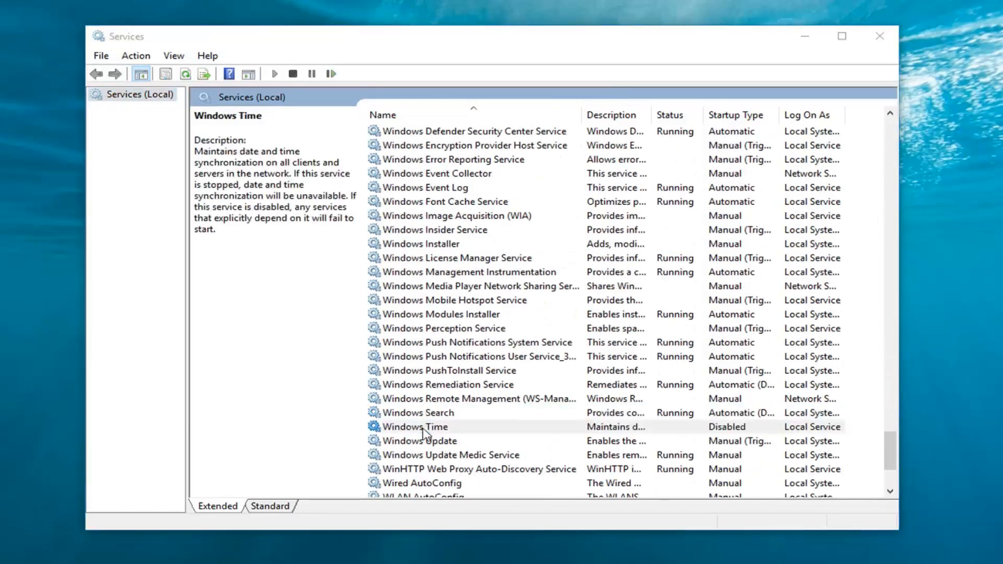
pyautogui.doubleClick(415, 426)
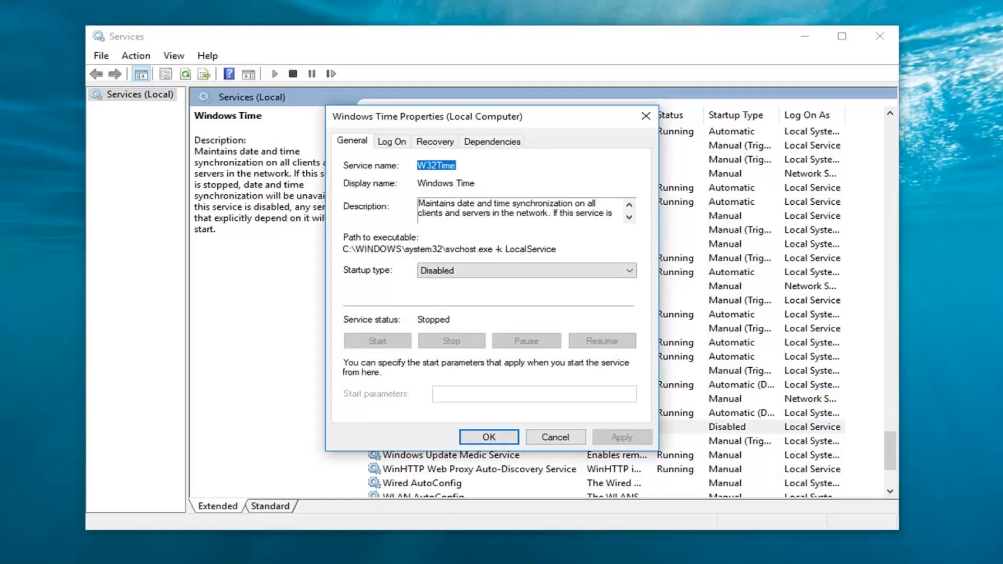
pyautogui.click(525, 270)
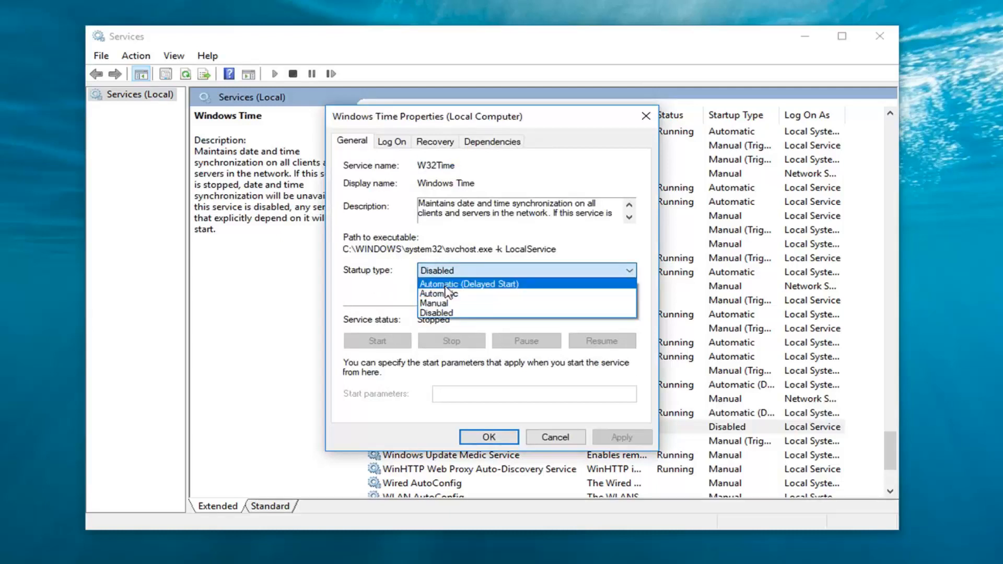
pyautogui.click(440, 294)
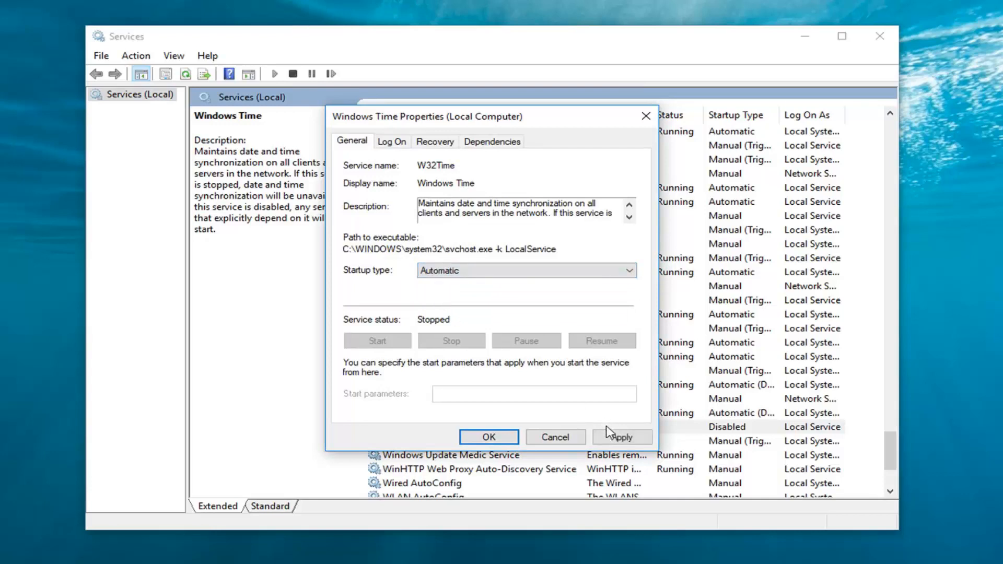
pyautogui.click(621, 437)
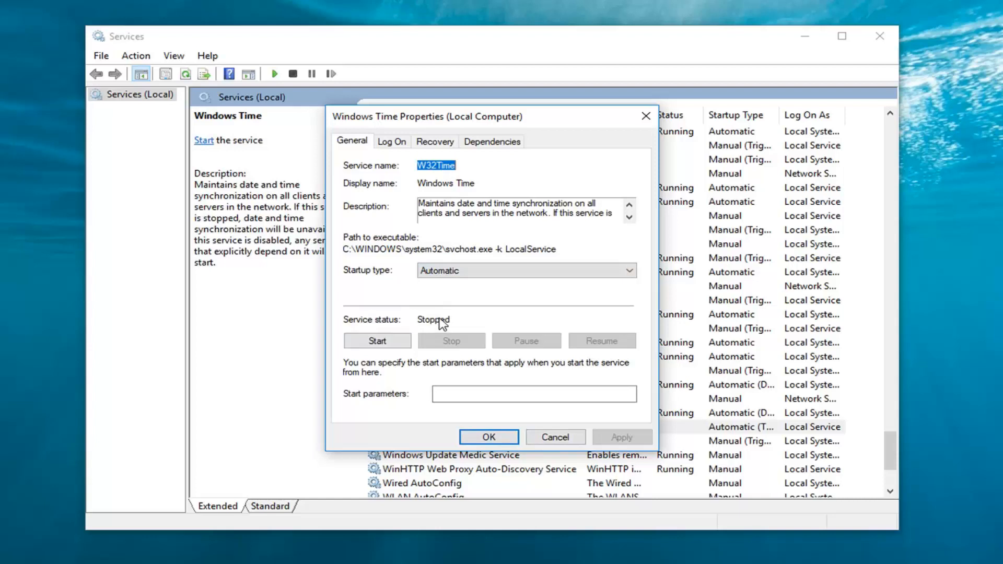
pyautogui.click(376, 340)
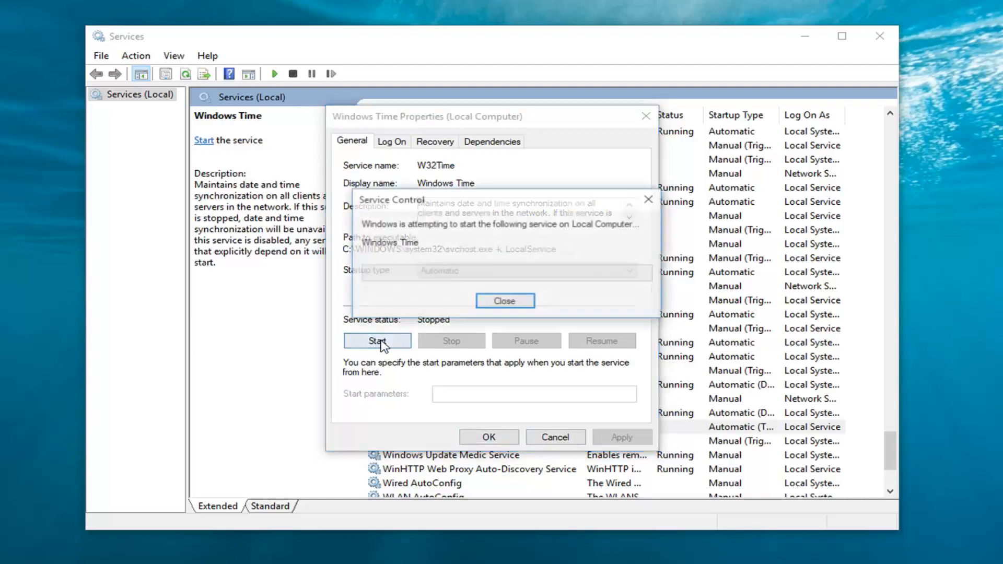
pyautogui.click(377, 341)
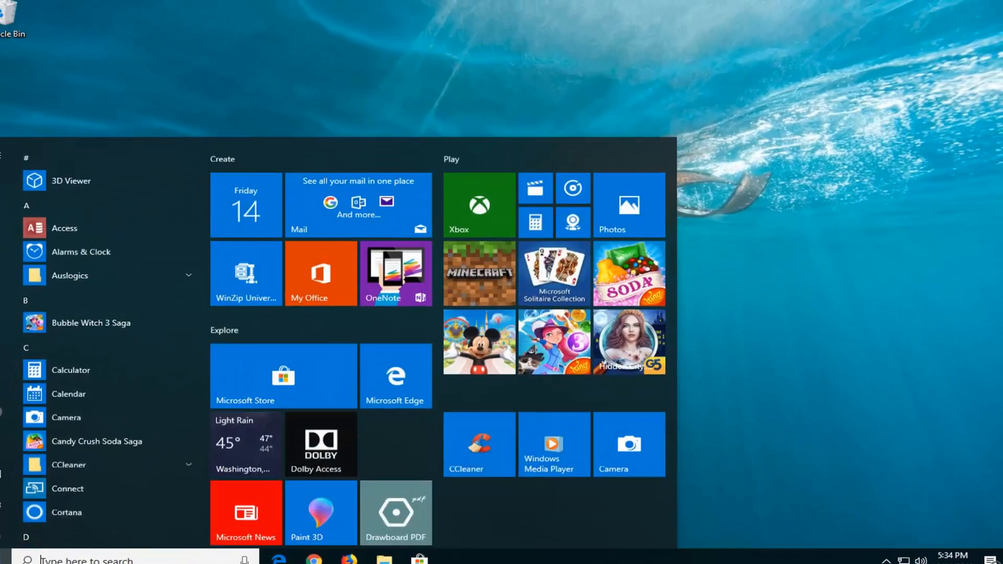
# Search 'internet p' in Start and open the Internet Options result
pyautogui.write('internet properties')
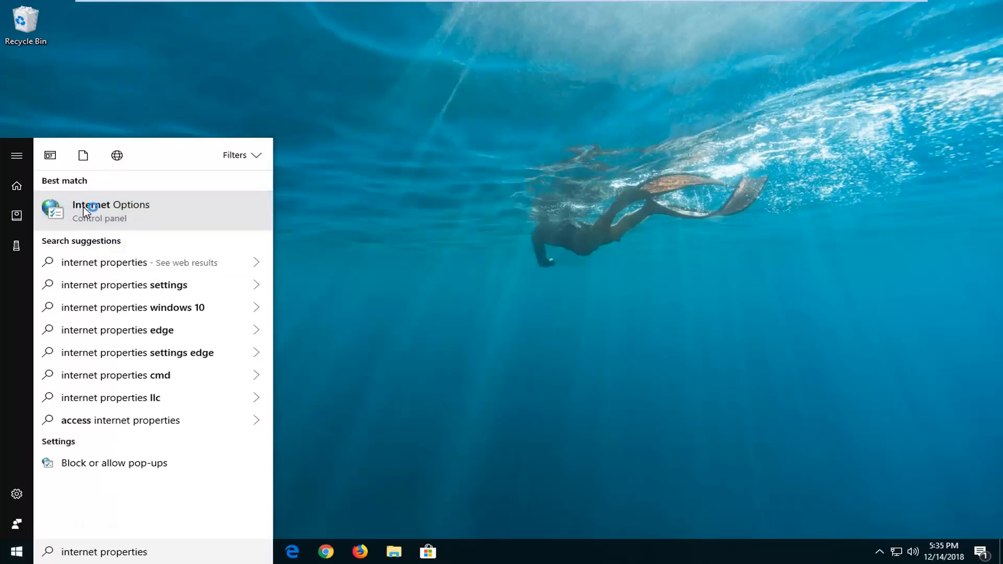
pyautogui.click(110, 205)
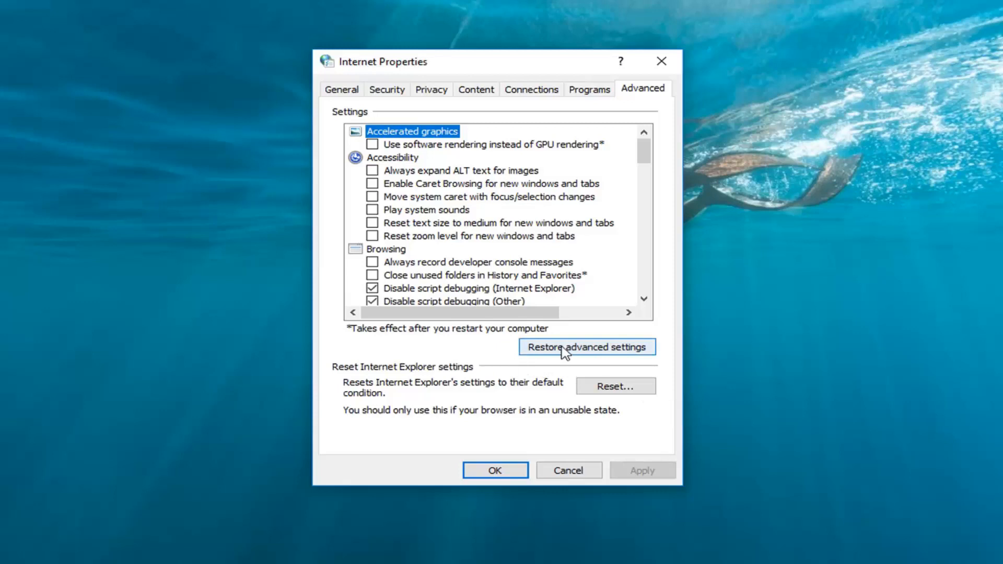
# Restore the Advanced tab browsing settings to their defaults
pyautogui.click(586, 347)
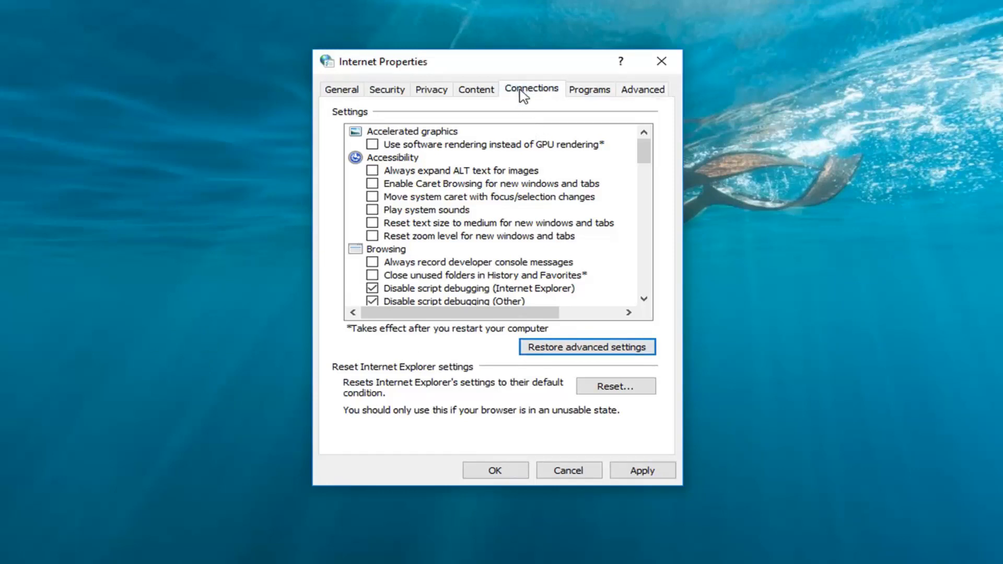
# Open the LAN settings dialog from the Connections tab
pyautogui.click(530, 89)
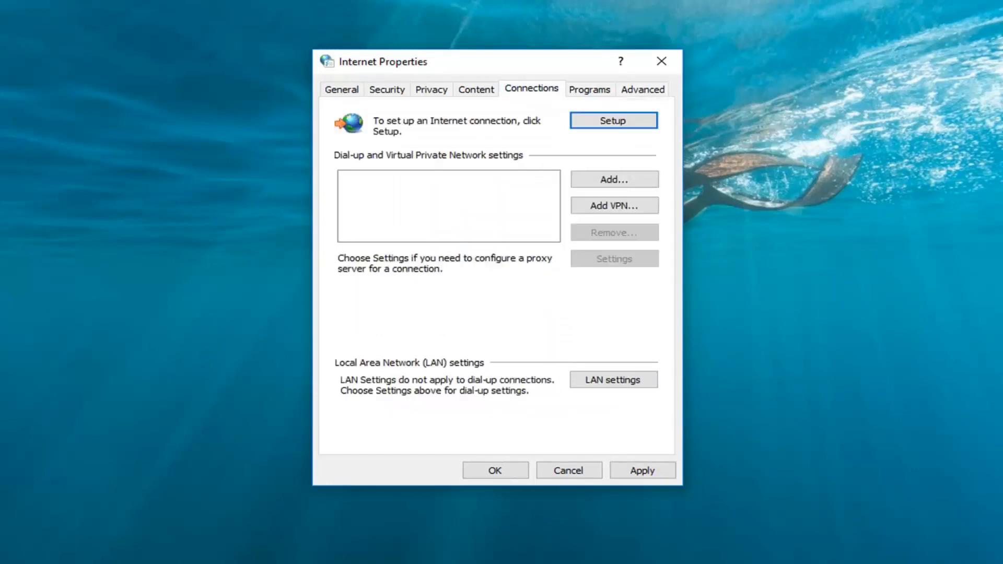
pyautogui.moveTo(538, 93)
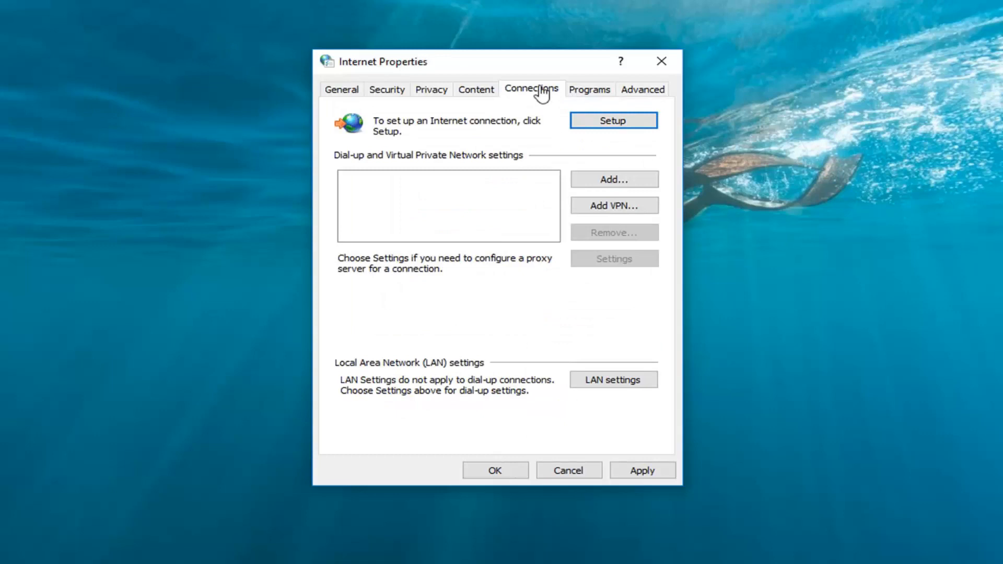
pyautogui.moveTo(503, 100)
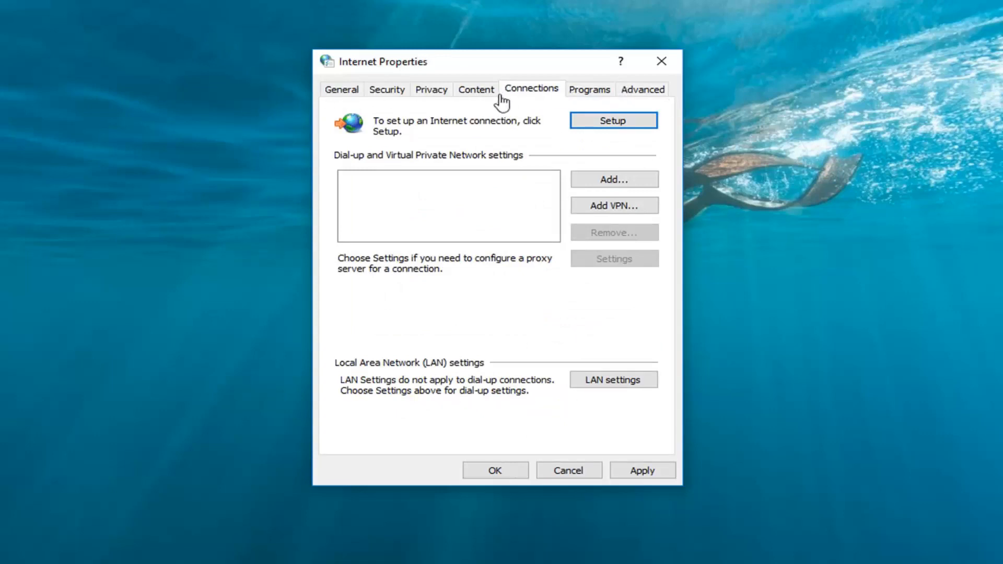
pyautogui.moveTo(435, 316)
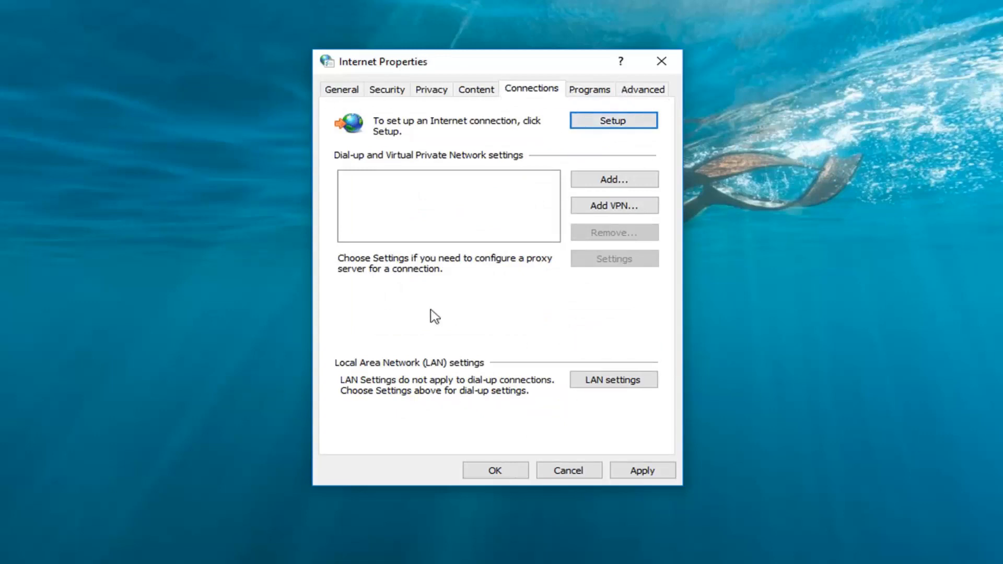
pyautogui.moveTo(453, 373)
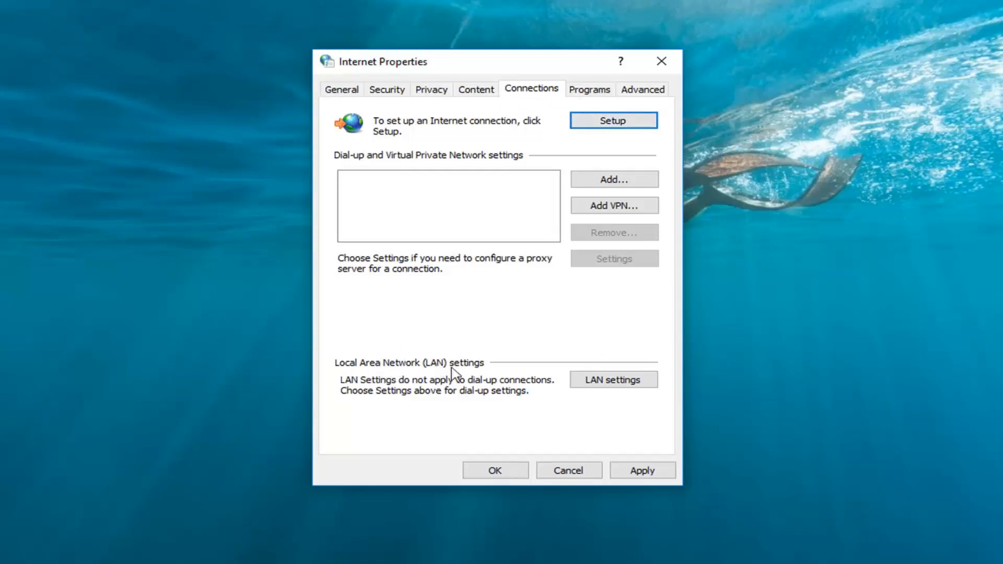
pyautogui.moveTo(455, 395)
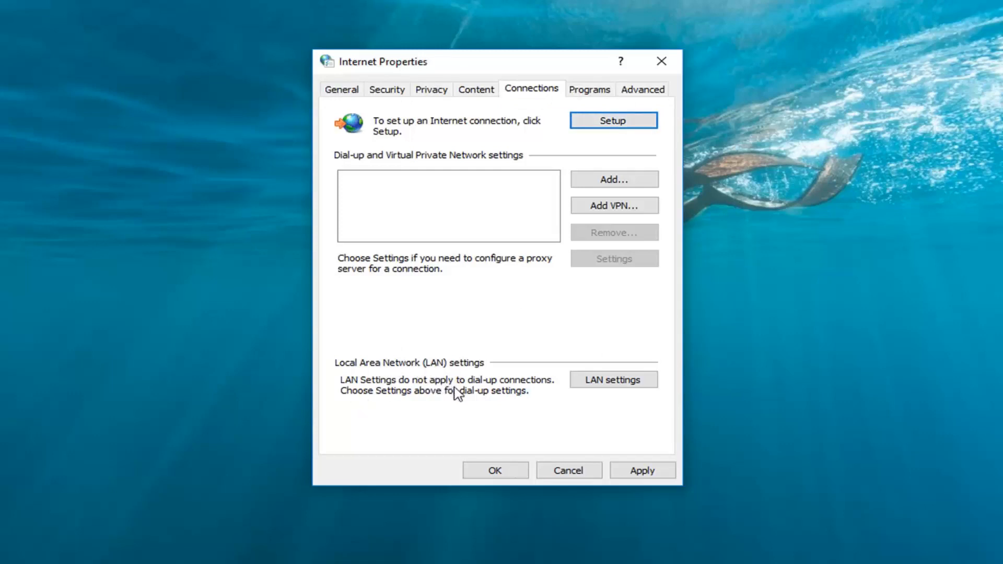
pyautogui.moveTo(426, 403)
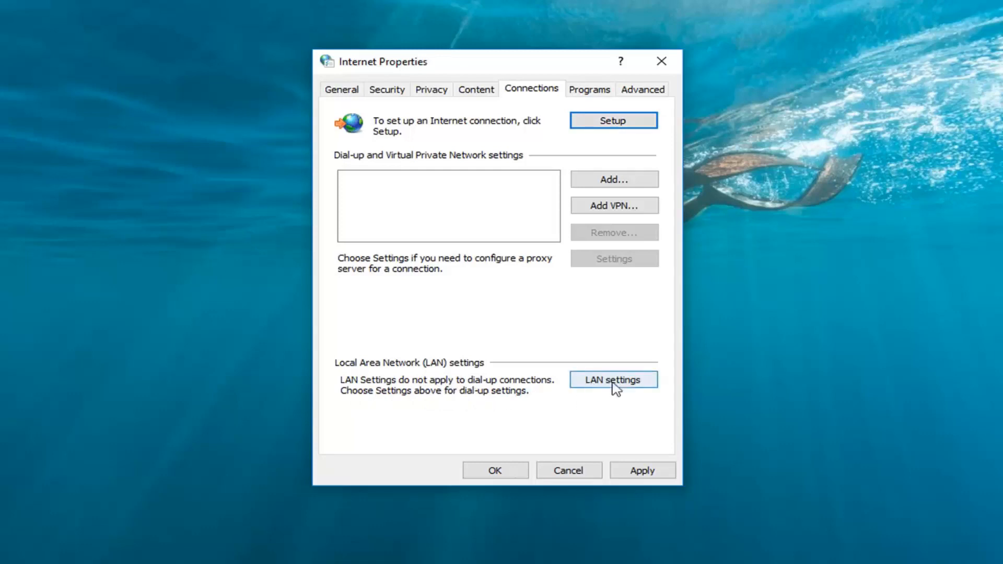
pyautogui.click(612, 379)
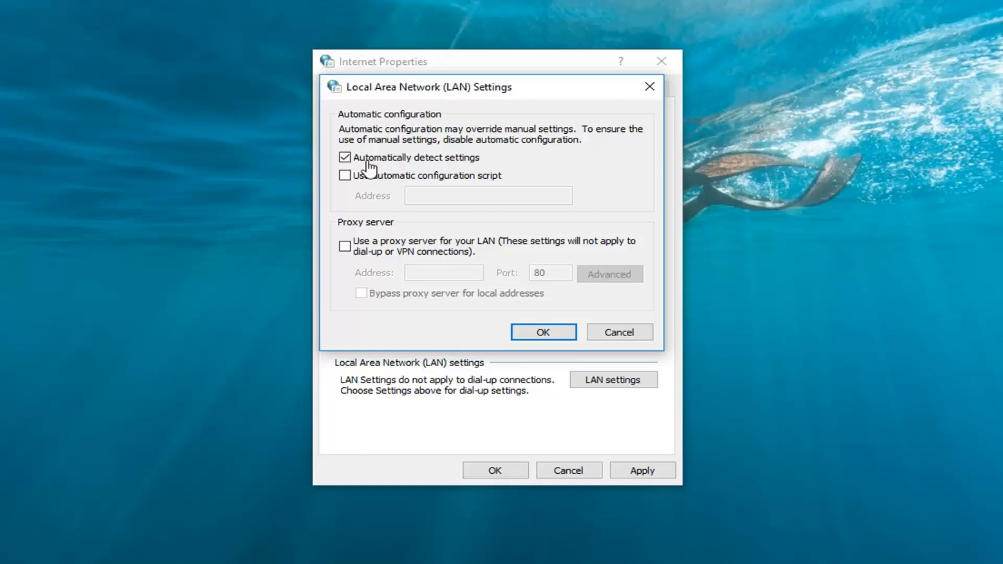
# Tick 'Automatically detect settings' in the LAN Settings dialog
pyautogui.click(542, 333)
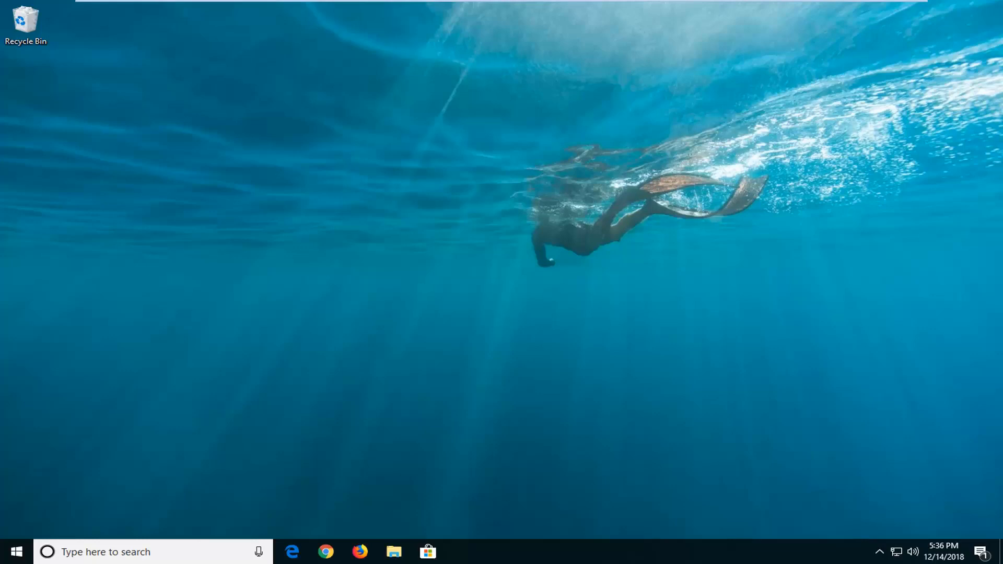
pyautogui.moveTo(770, 239)
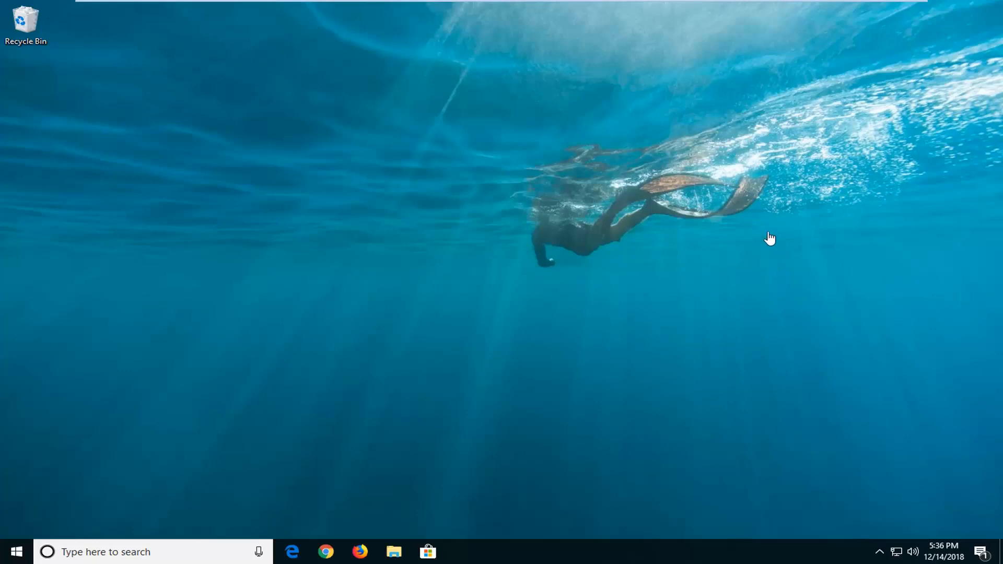
pyautogui.moveTo(548, 253)
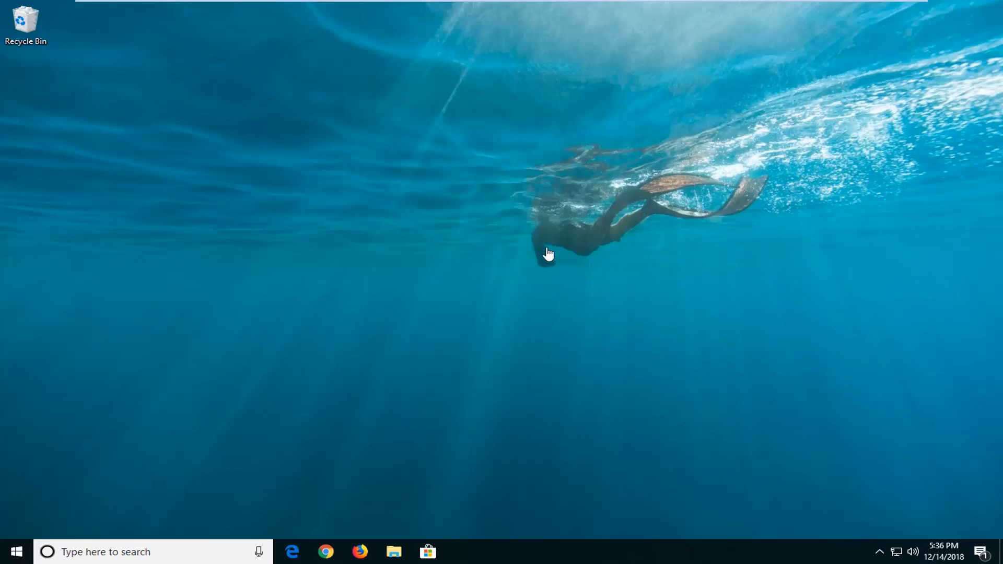
pyautogui.moveTo(577, 307)
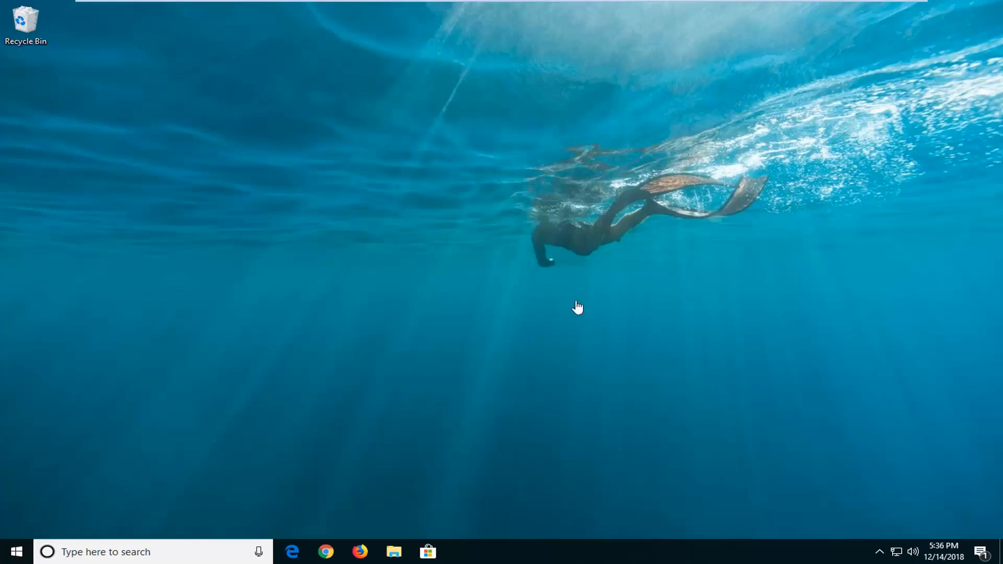
pyautogui.moveTo(696, 538)
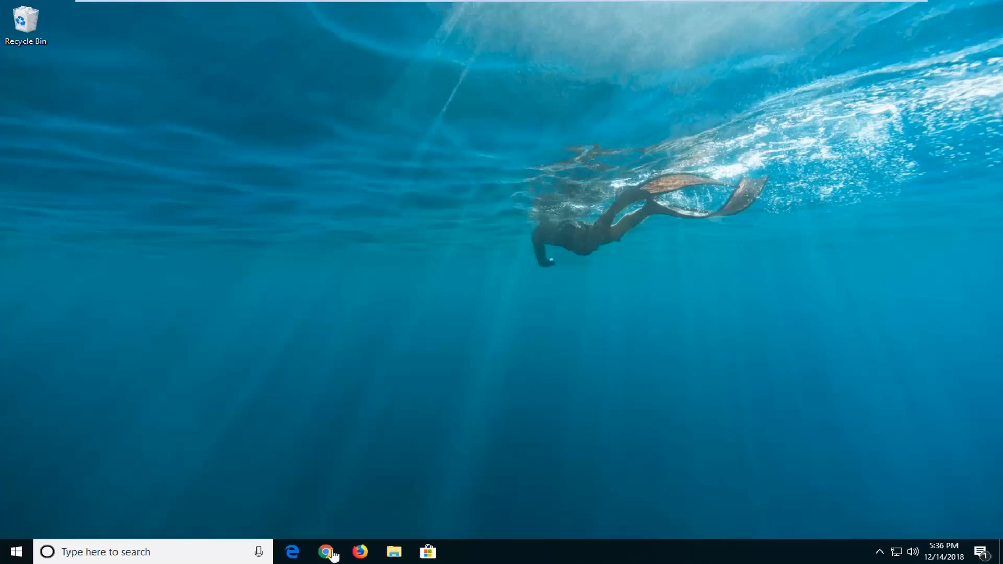
# Open the Start menu from the taskbar
pyautogui.click(16, 551)
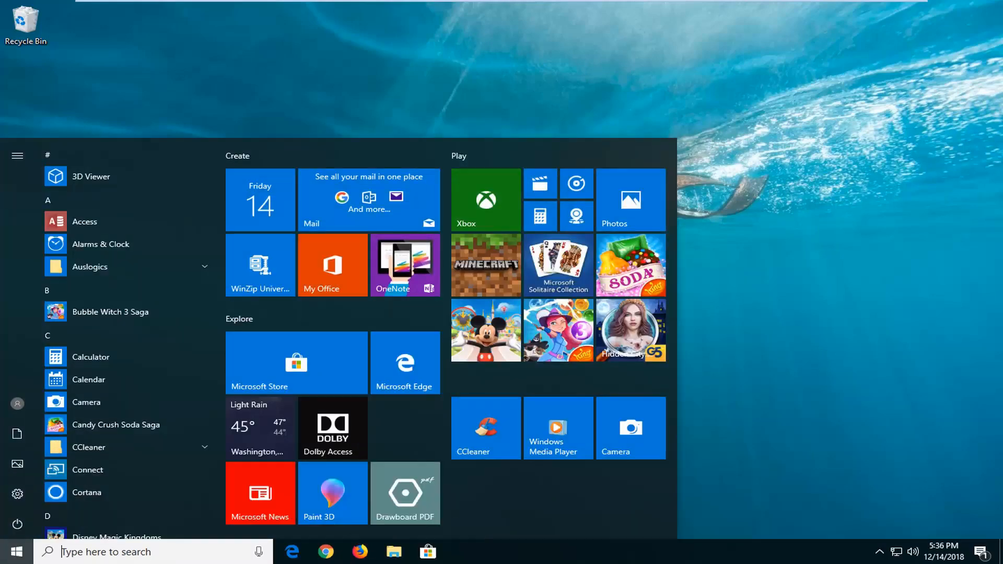
# Search 'internet options', open Internet Properties, and show the Advanced tab
pyautogui.write('i')
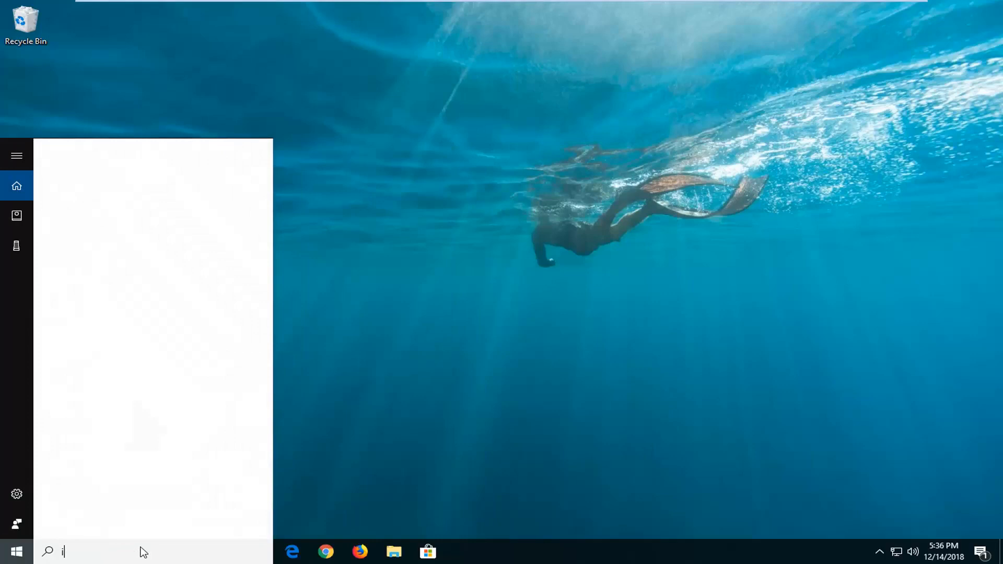
pyautogui.write('nternet options')
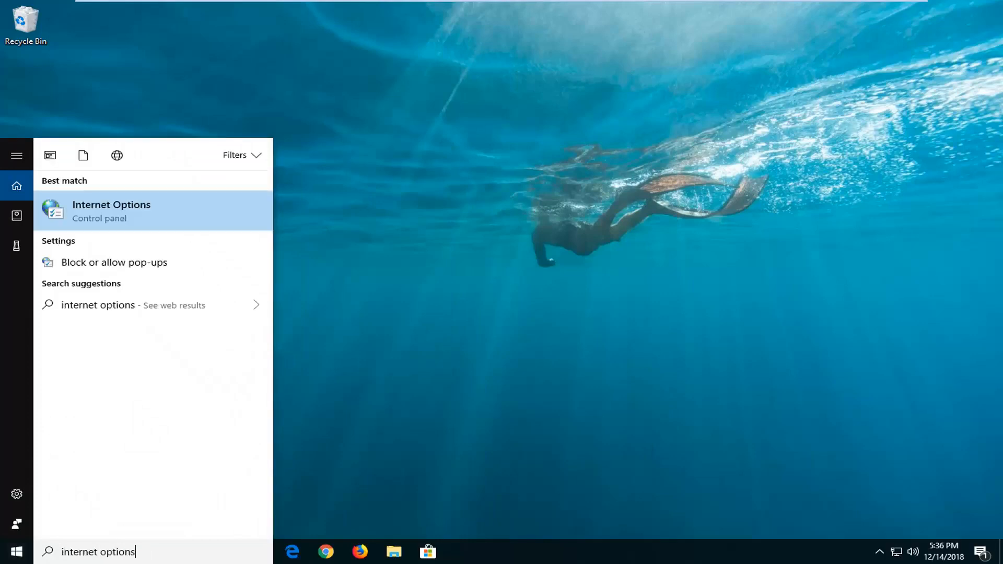
pyautogui.click(111, 210)
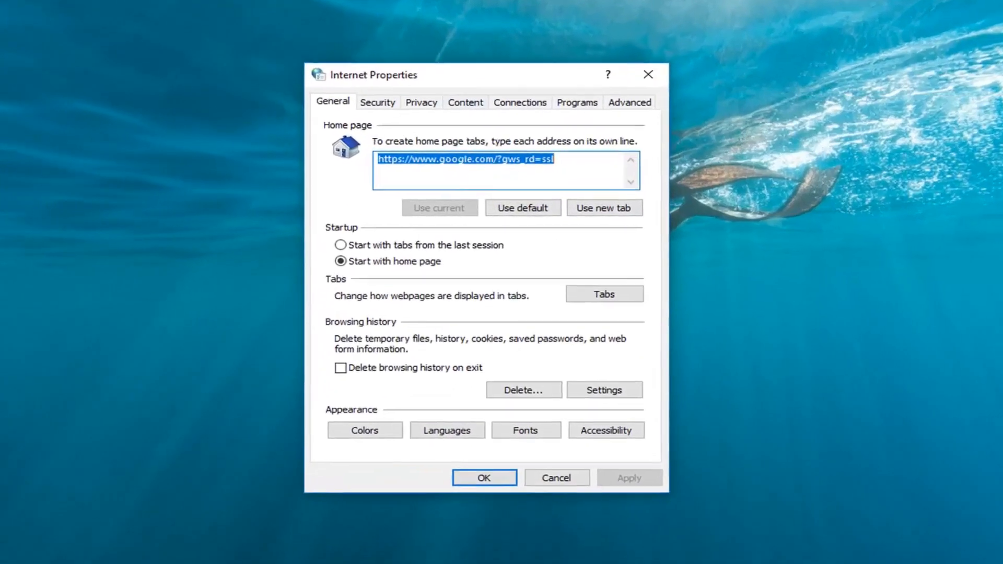
pyautogui.click(630, 102)
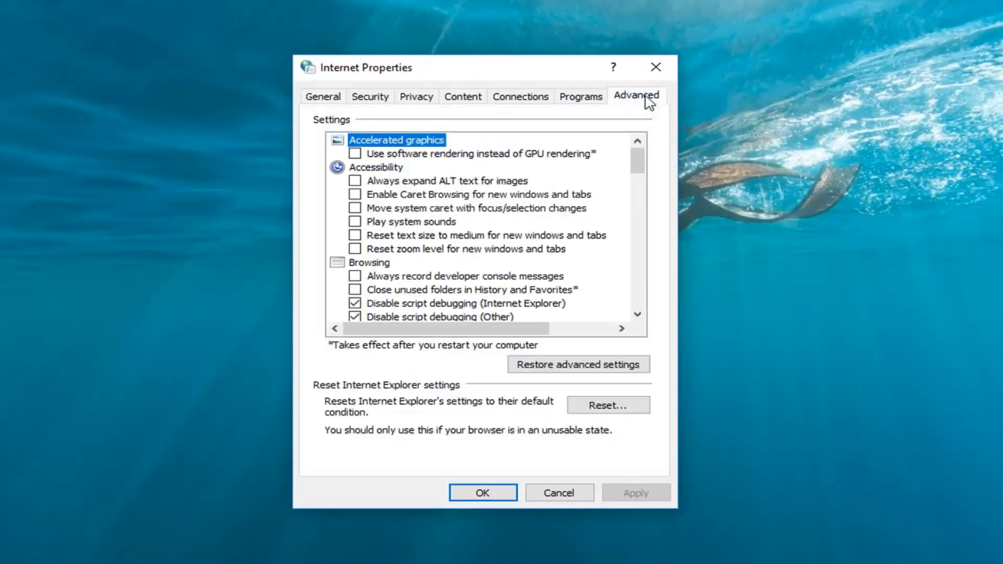
pyautogui.moveTo(417, 395)
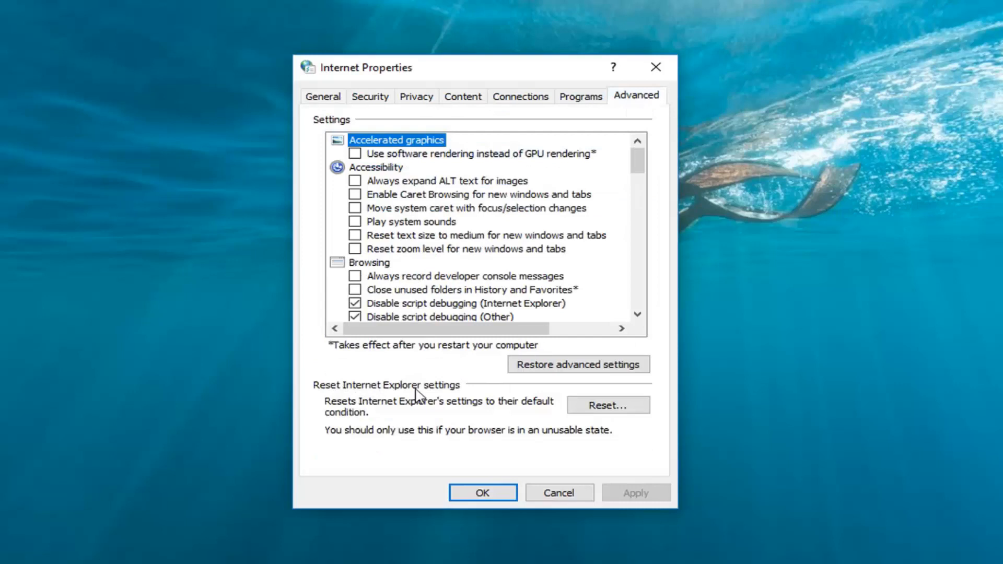
pyautogui.moveTo(470, 397)
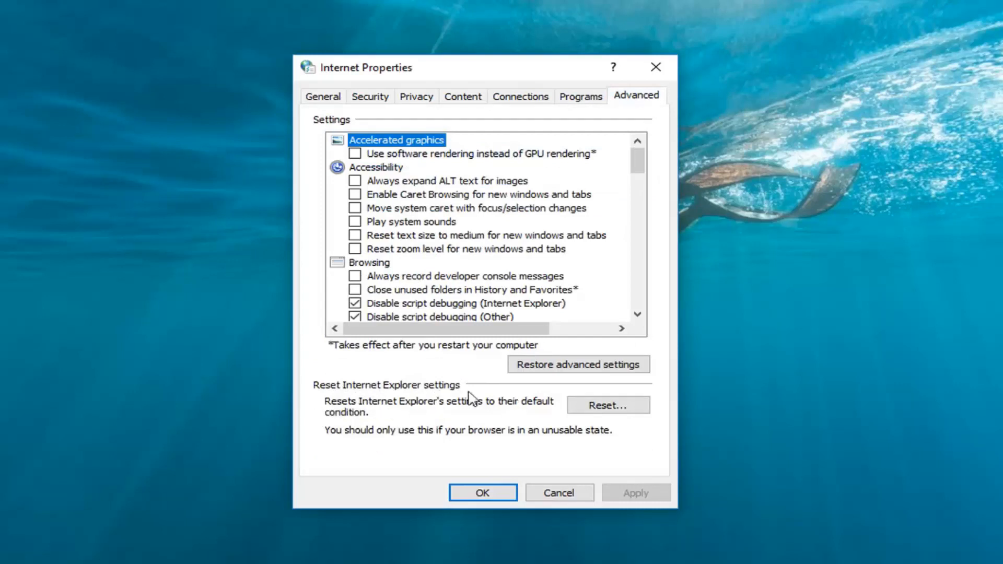
# Reset Internet Explorer to default settings with 'Delete personal settings' ticked
pyautogui.click(607, 404)
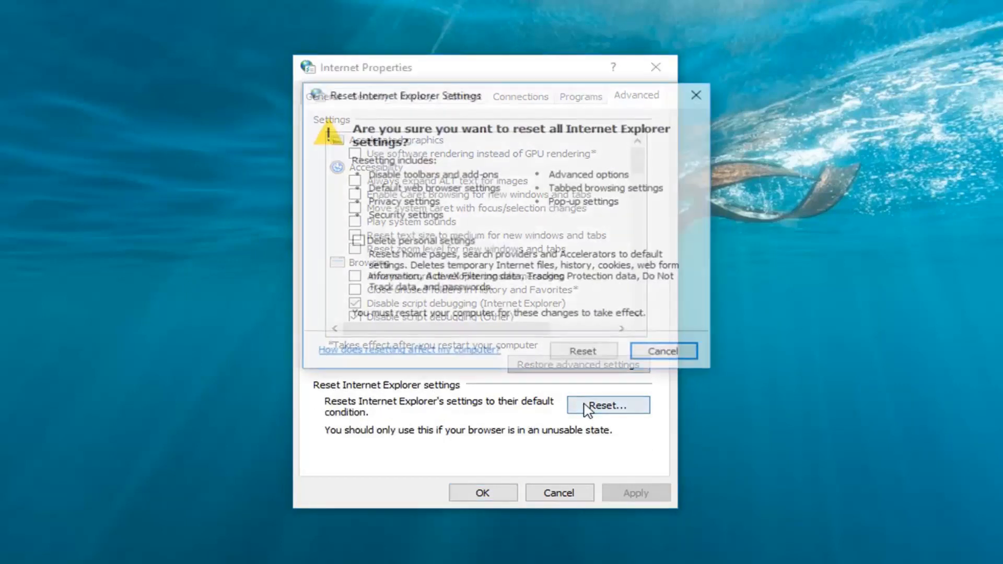
pyautogui.click(607, 405)
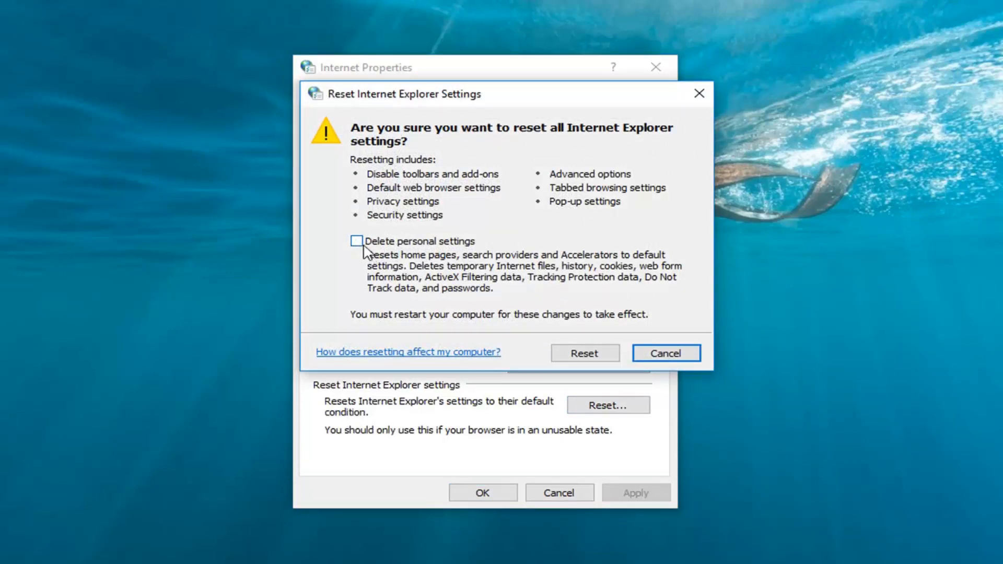
pyautogui.moveTo(367, 257)
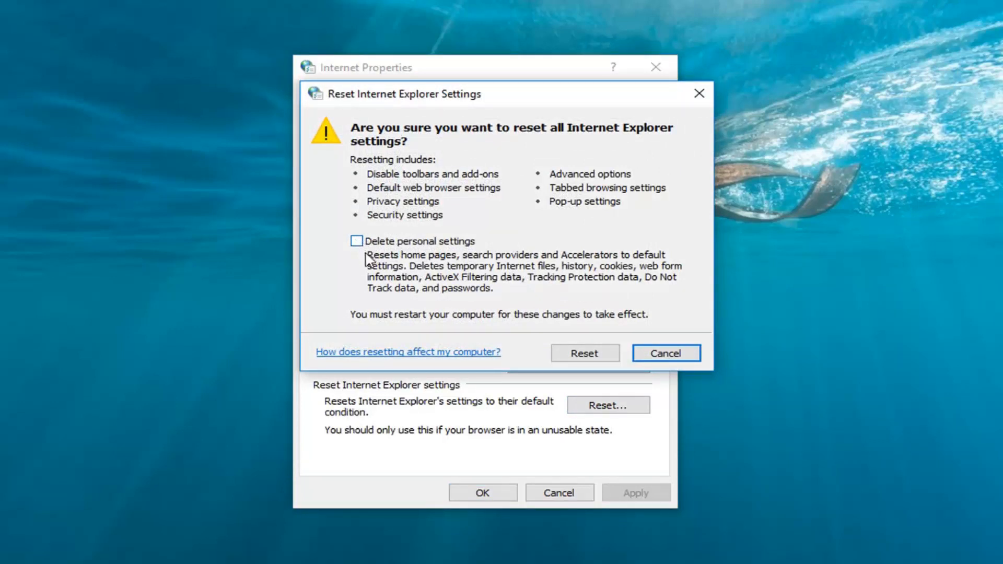
pyautogui.moveTo(512, 251)
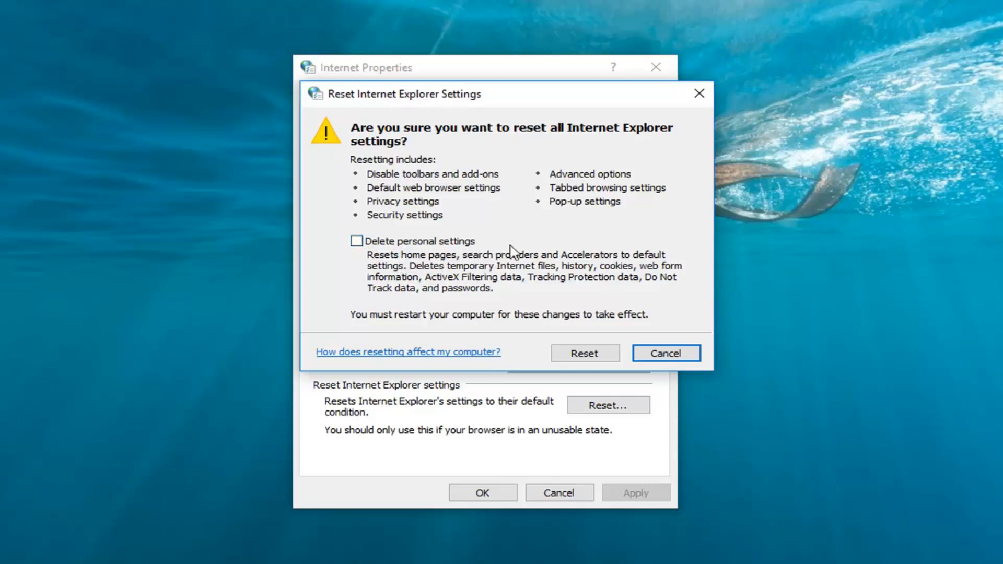
pyautogui.moveTo(558, 267)
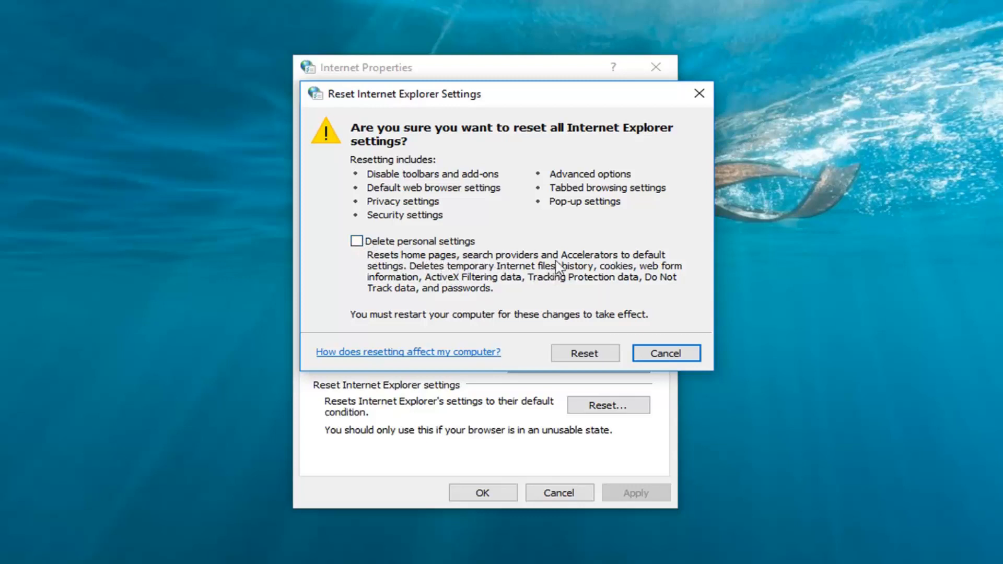
pyautogui.moveTo(407, 291)
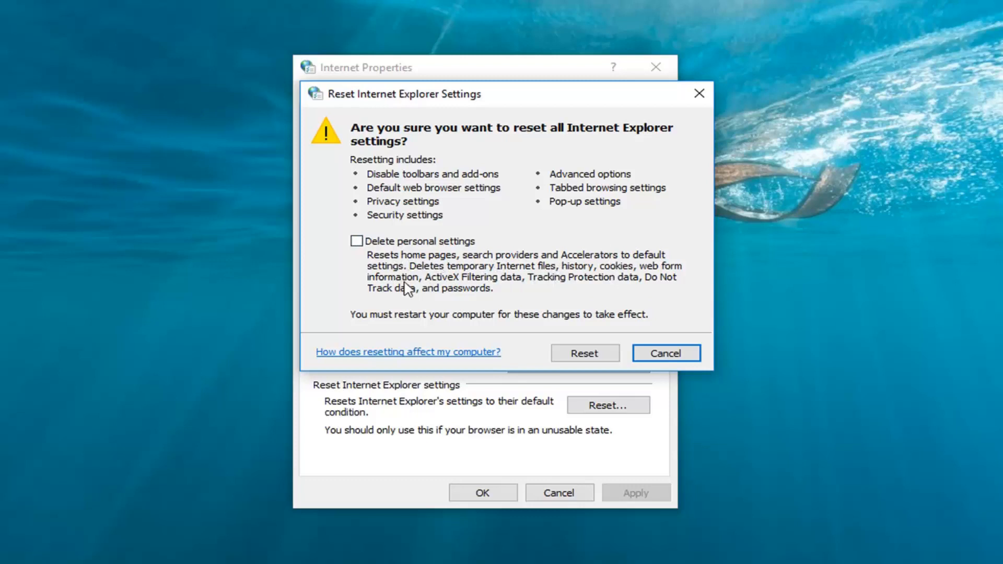
pyautogui.moveTo(445, 263)
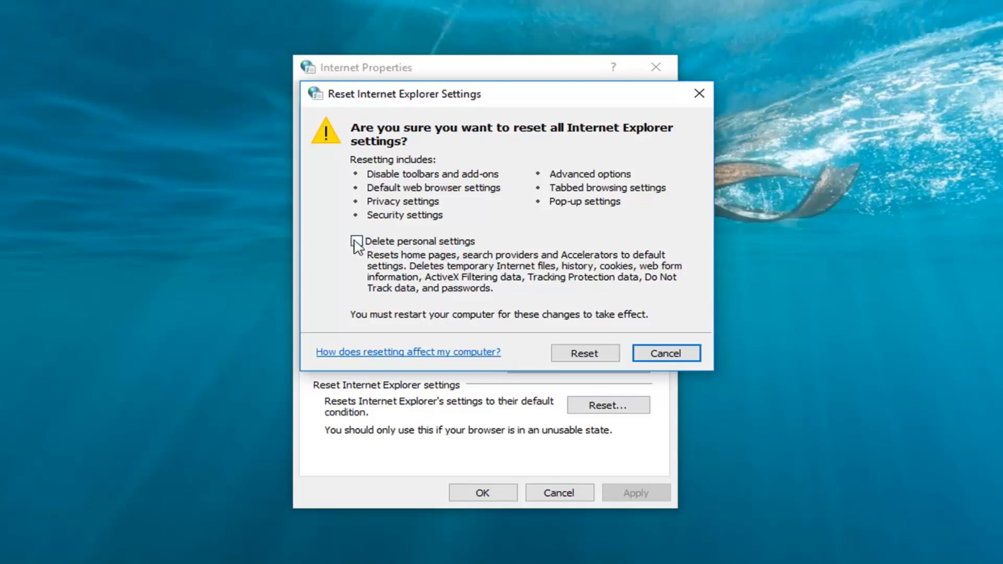
pyautogui.click(356, 241)
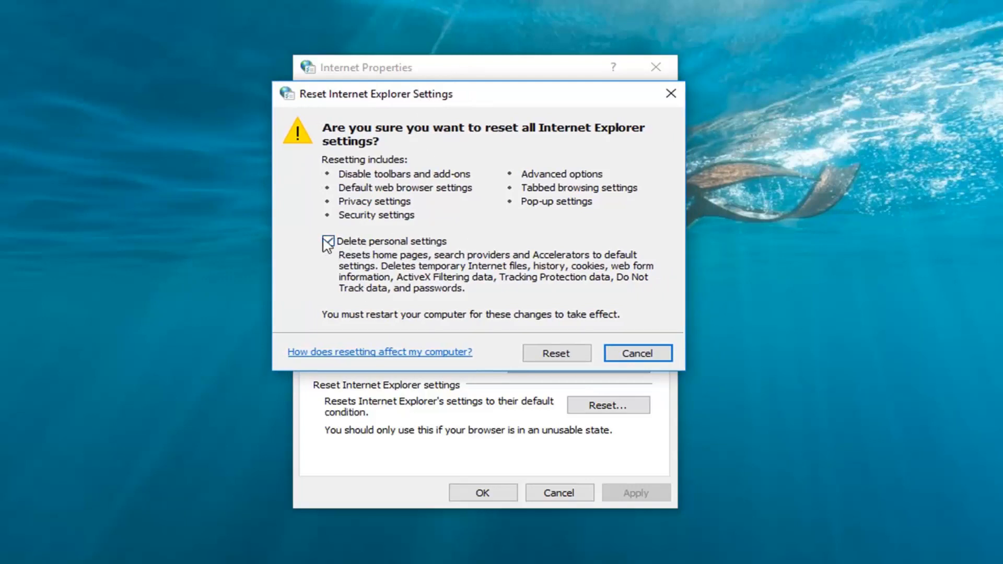
pyautogui.click(328, 242)
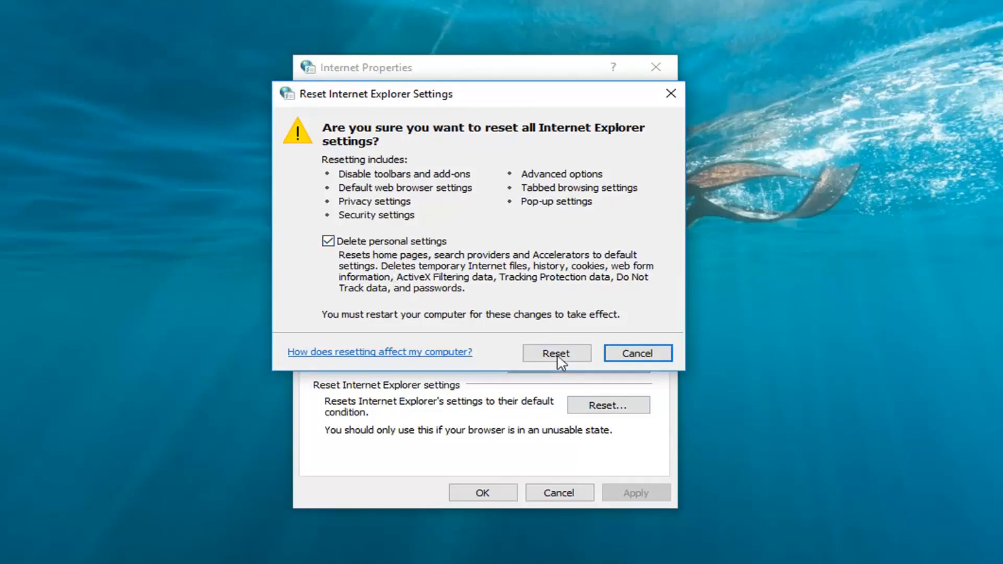
pyautogui.click(555, 353)
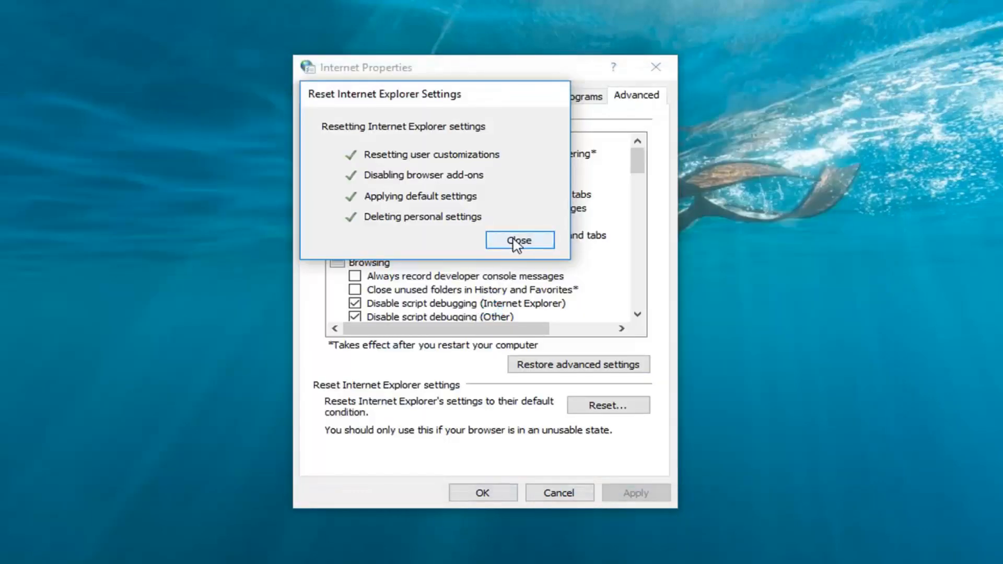
# Dismiss the completed Reset Internet Explorer Settings summary
pyautogui.click(519, 240)
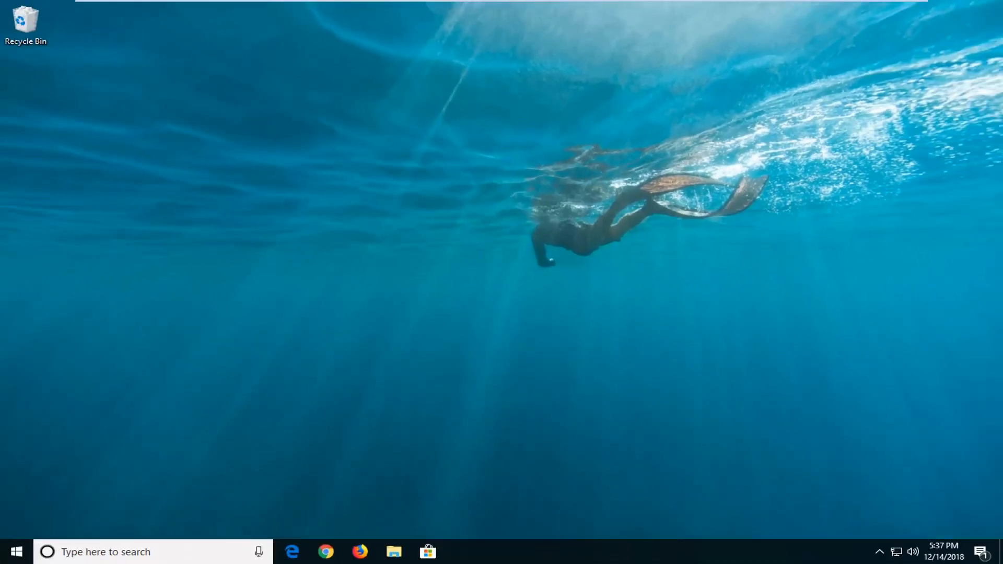